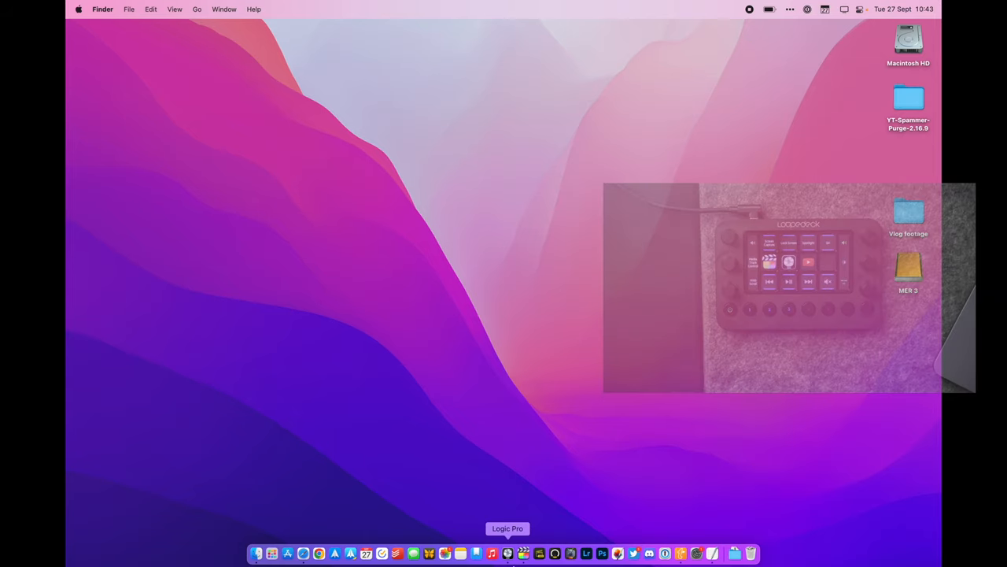
- Bring Final Cut Pro forward from the Dock with the iPhone 14 Pro Max project open
left_click(523, 554)
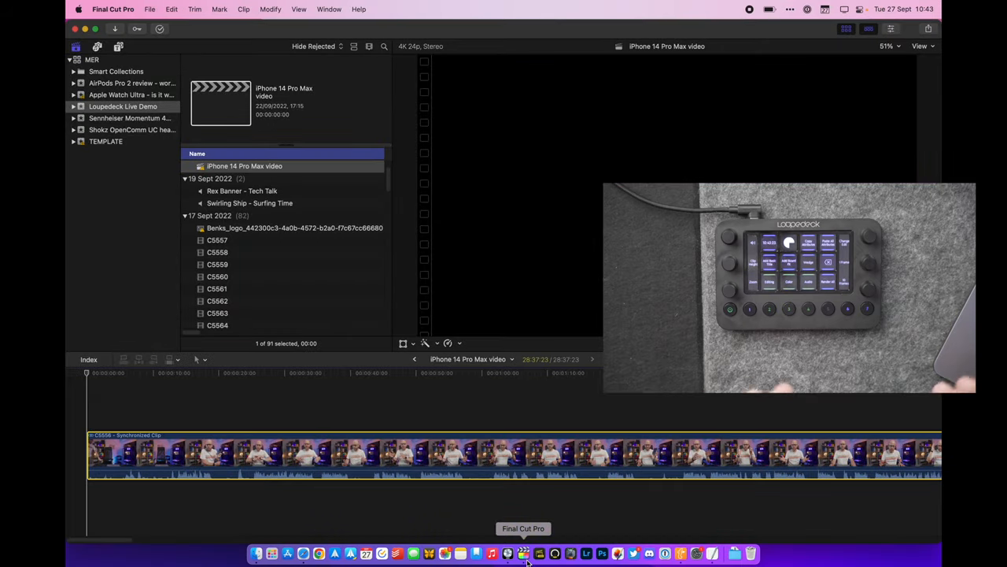
- Remove the opening footage of clip C5556, cutting the project from 28:37:23 to 28:32:02
left_click(352, 378)
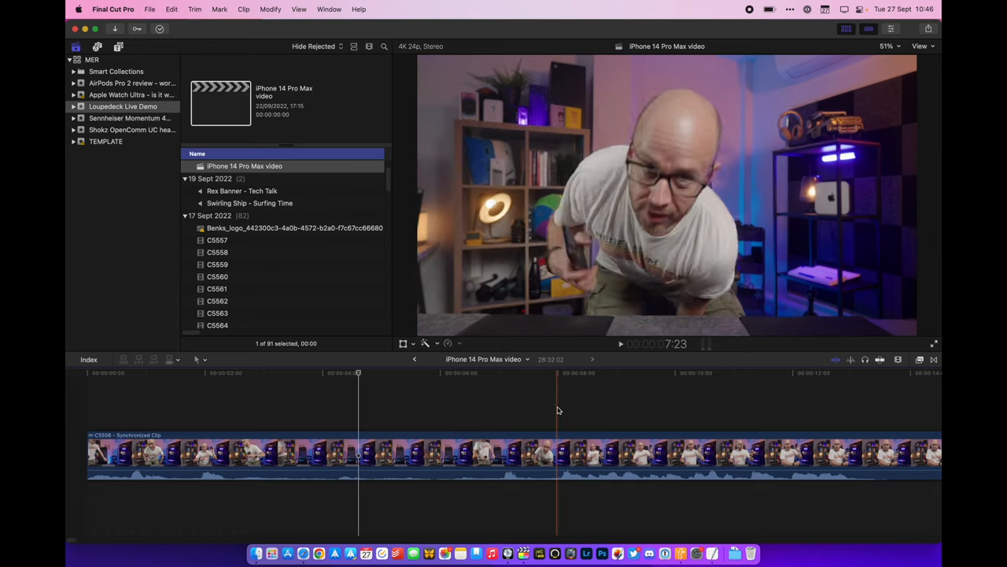
- Trim clip C5556 so the project runs 28:23:14, then show the Color inspector's corrections list
left_click(555, 372)
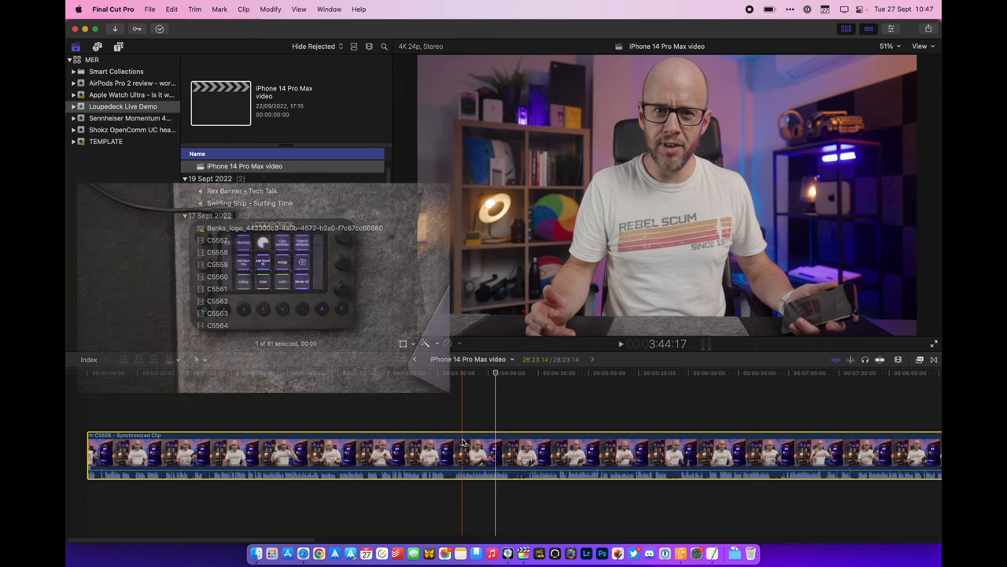
left_click(891, 29)
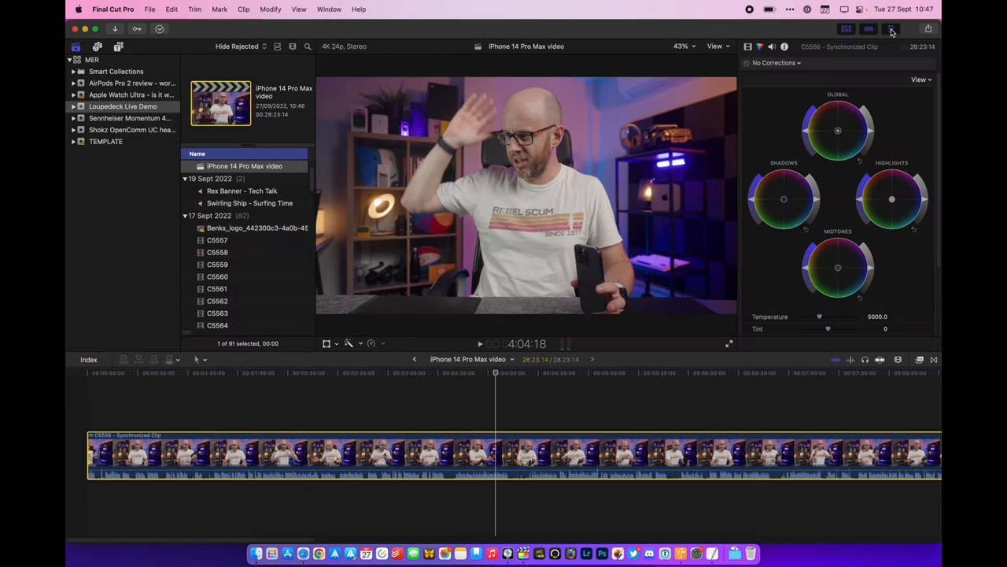
left_click(799, 63)
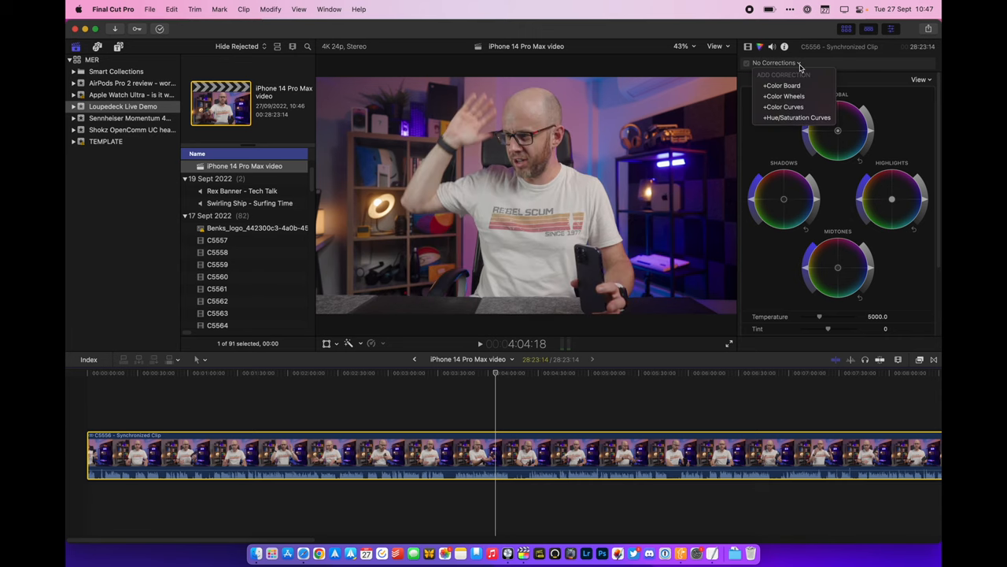
- Choose + Color Wheels from the Add Correction menu for clip C5556
left_click(784, 95)
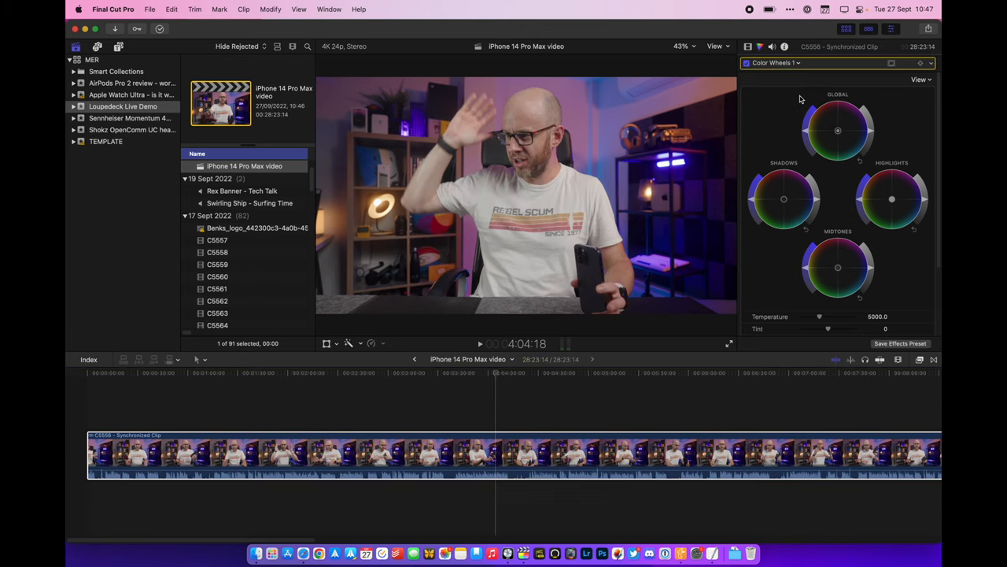
mouse_move(889, 223)
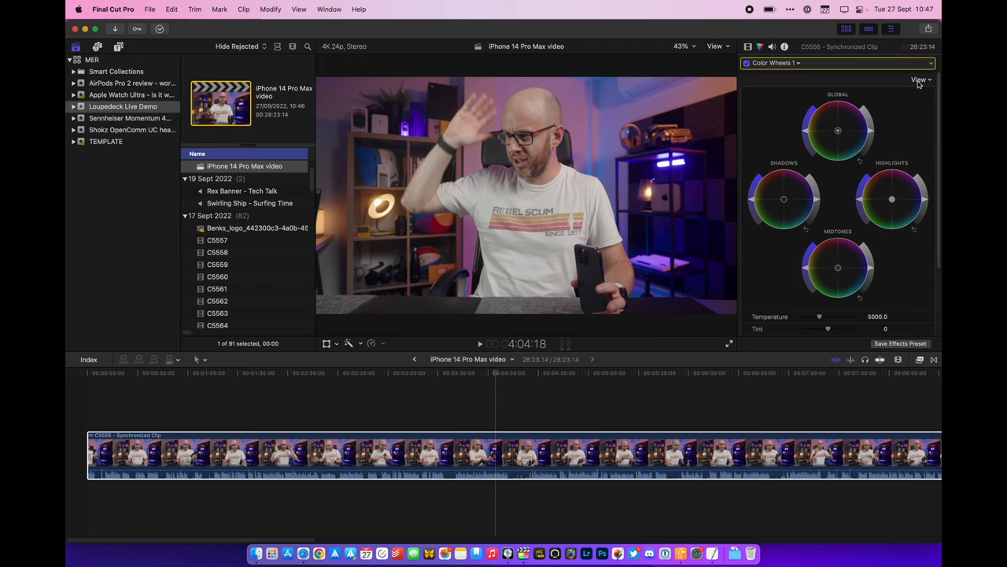
mouse_move(811, 135)
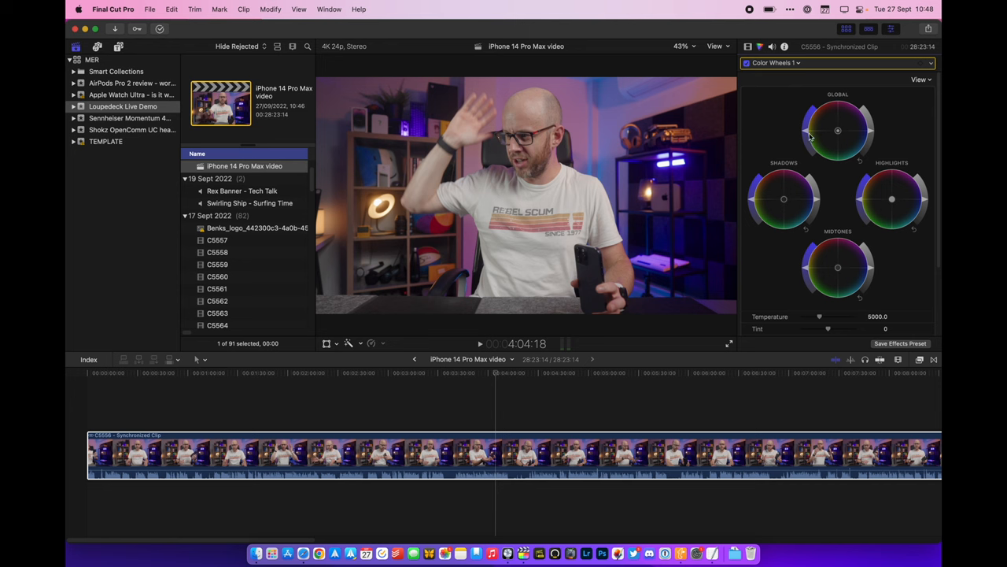